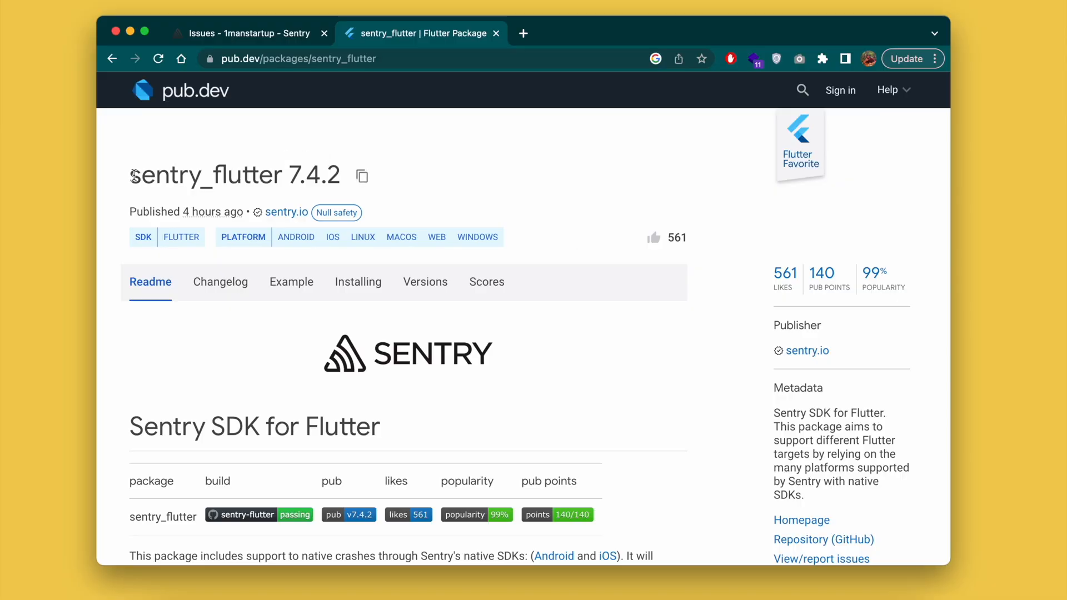
Step: Copy the sentry_flutter ^7.4.2 dependency line from pub.dev into pubspec.yaml and save it
double_click(202, 176)
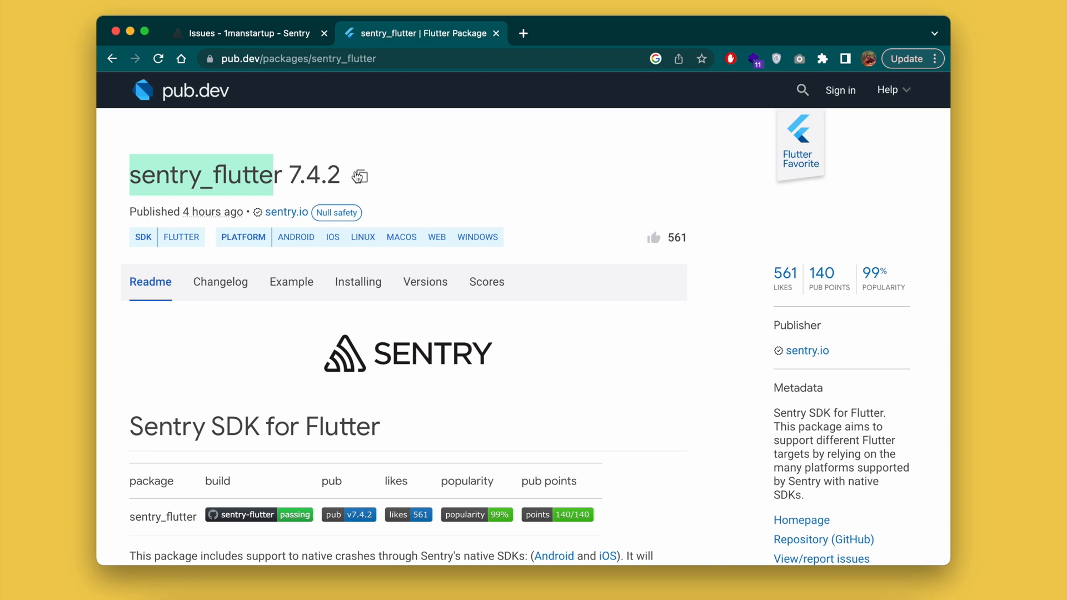
click(359, 175)
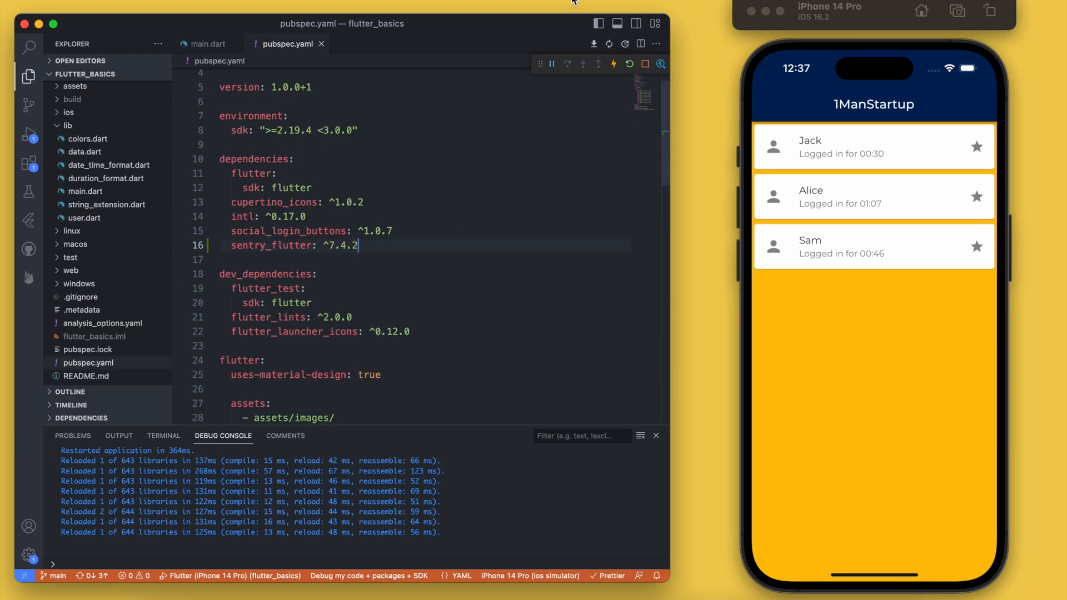
key(ctrl+s)
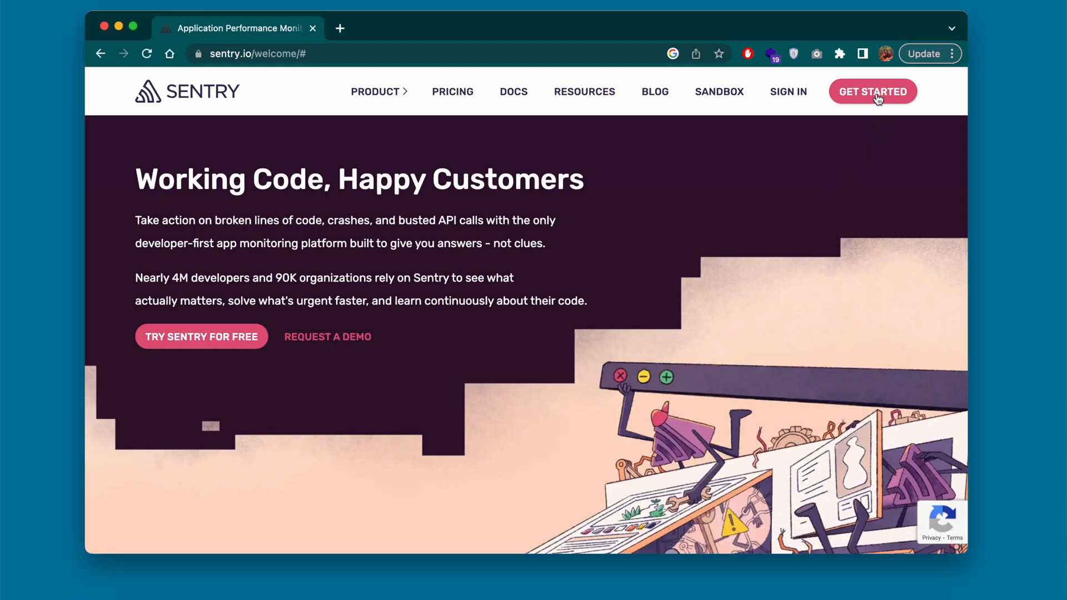
Step: Bring up Sentry's pricing page and scroll through the Developer plan and Pay Ahead calculator
click(873, 92)
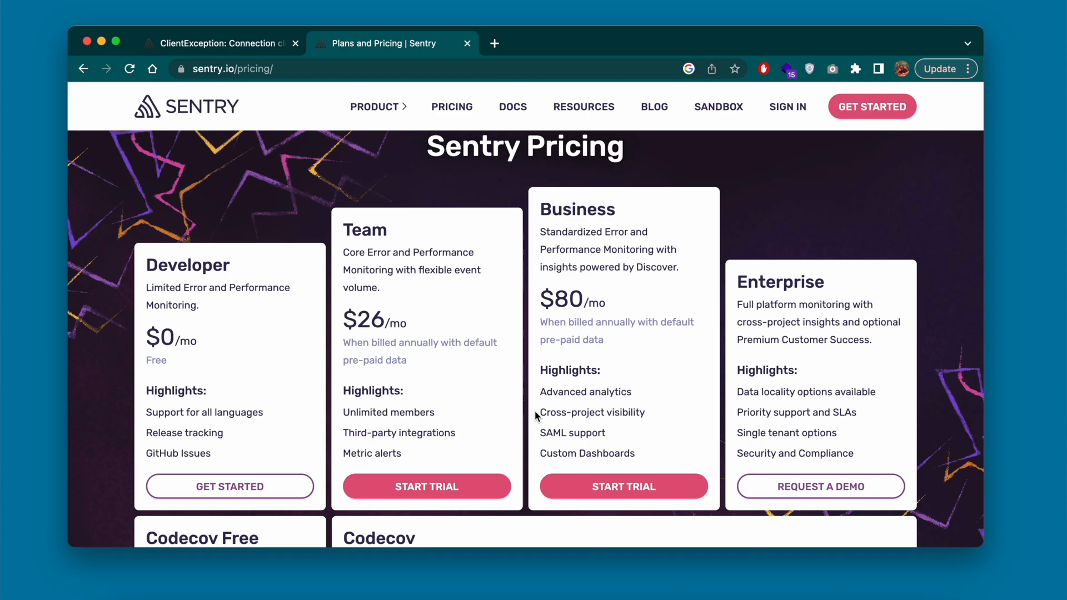
scroll(down, 3)
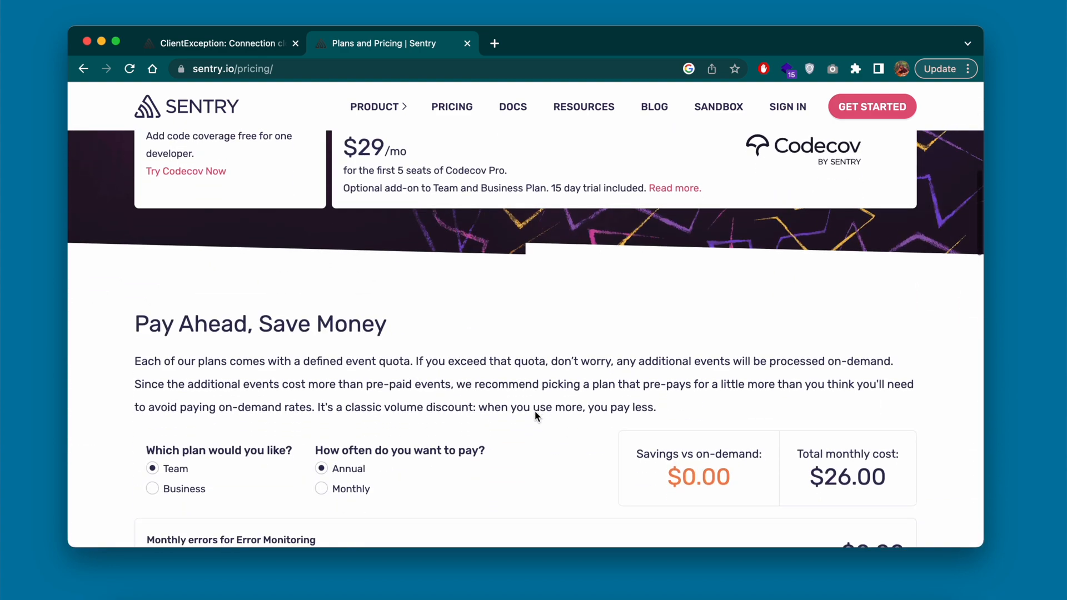
scroll(down, 3)
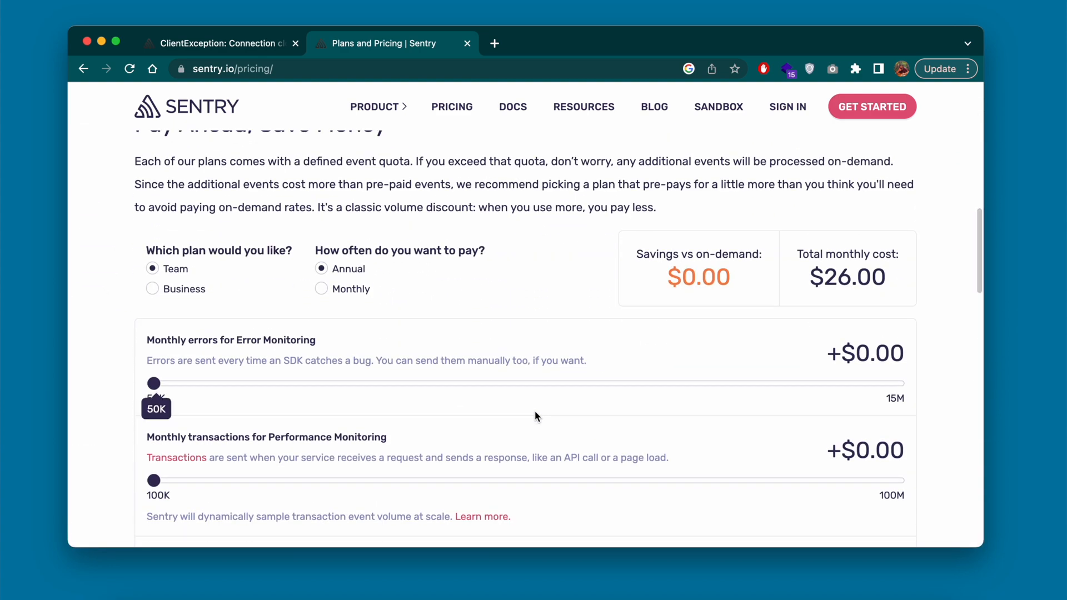
scroll(down, 3)
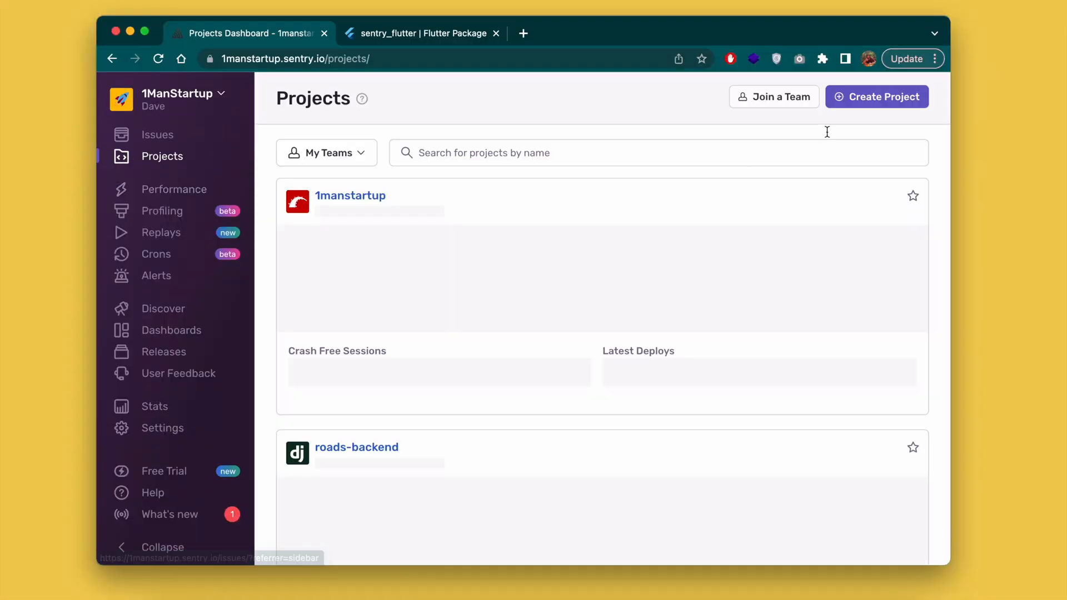
Step: Create a Flutter Sentry project named 'flutter', keeping 'Alert me on every new issue'
click(876, 96)
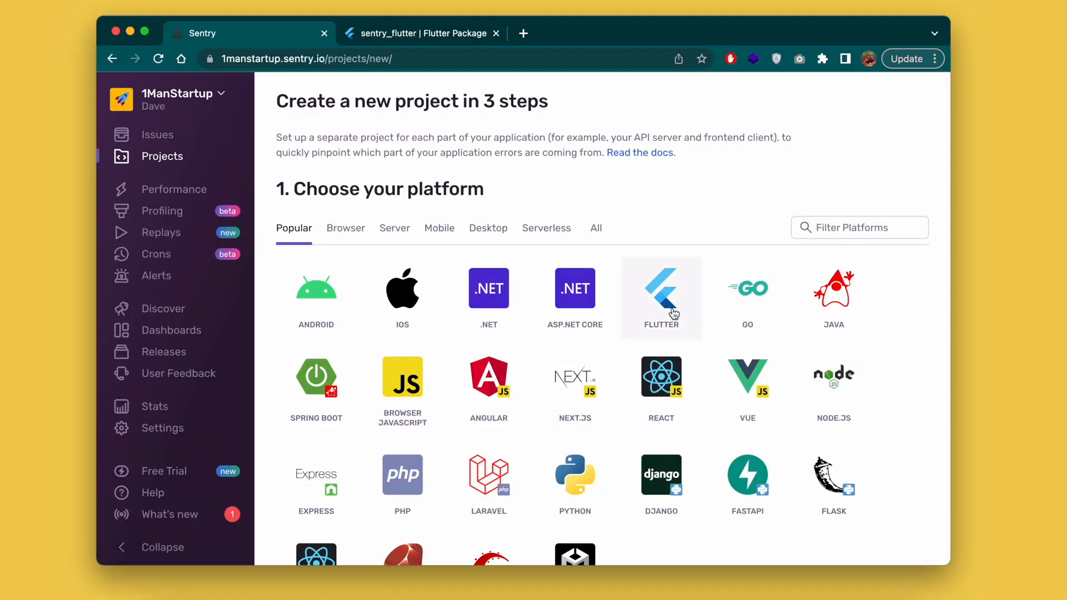
scroll(down, 3)
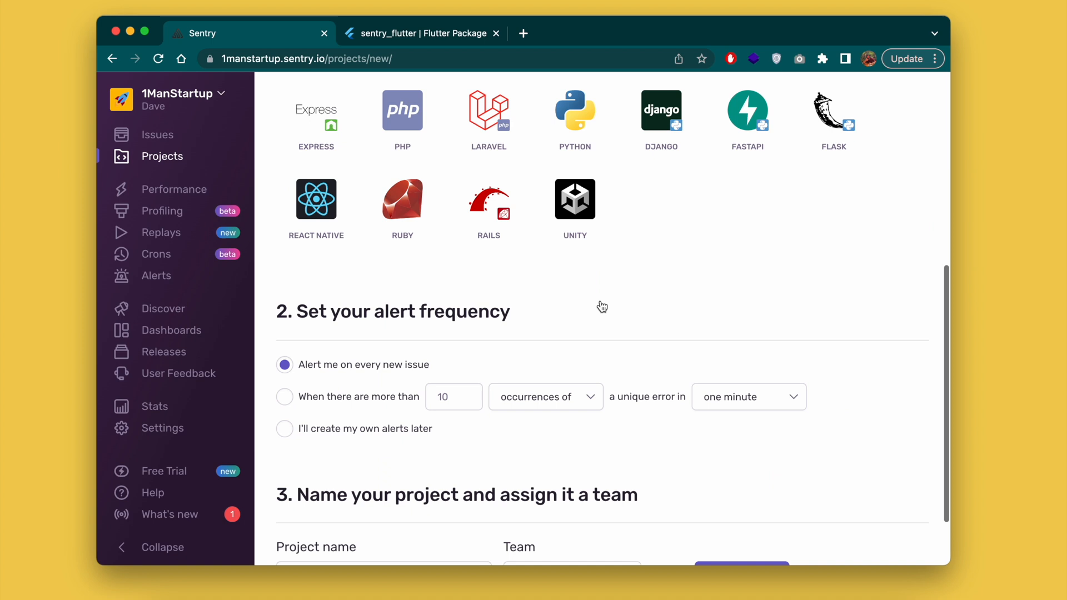
scroll(down, 3)
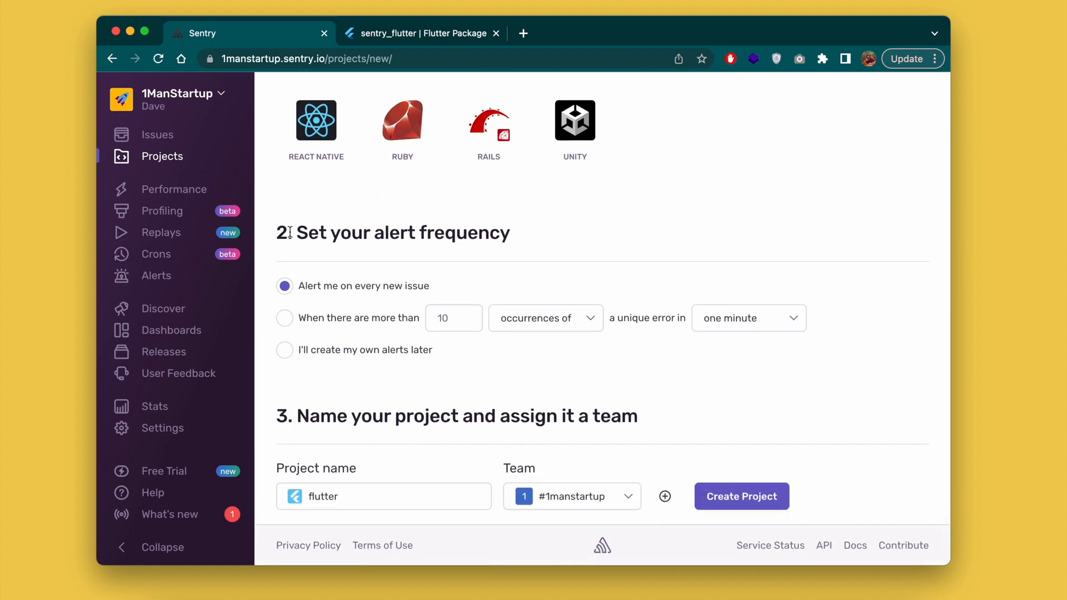
mouse_move(418, 300)
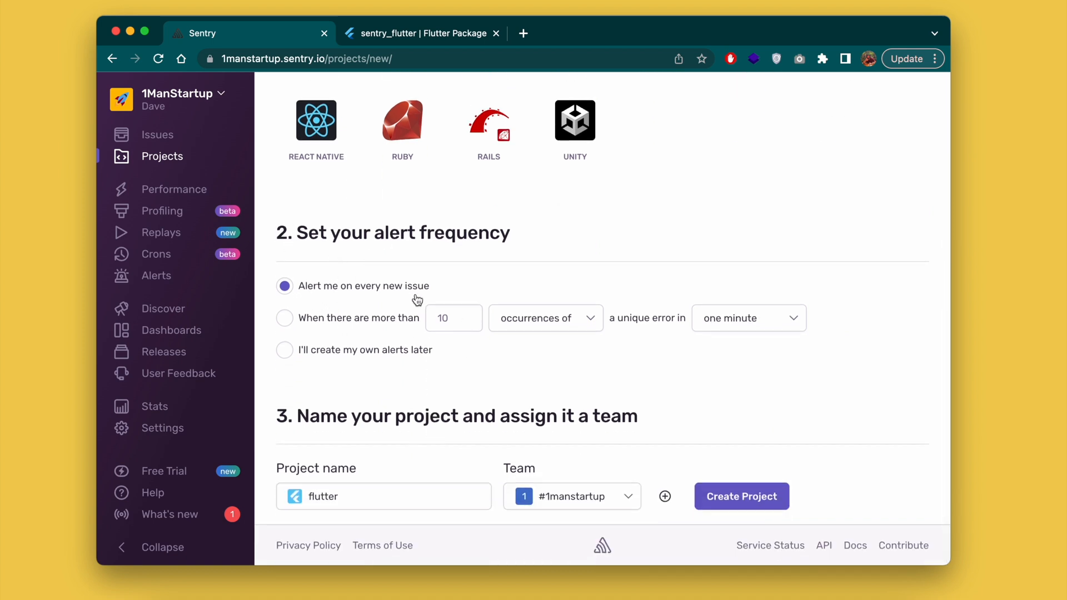
click(383, 497)
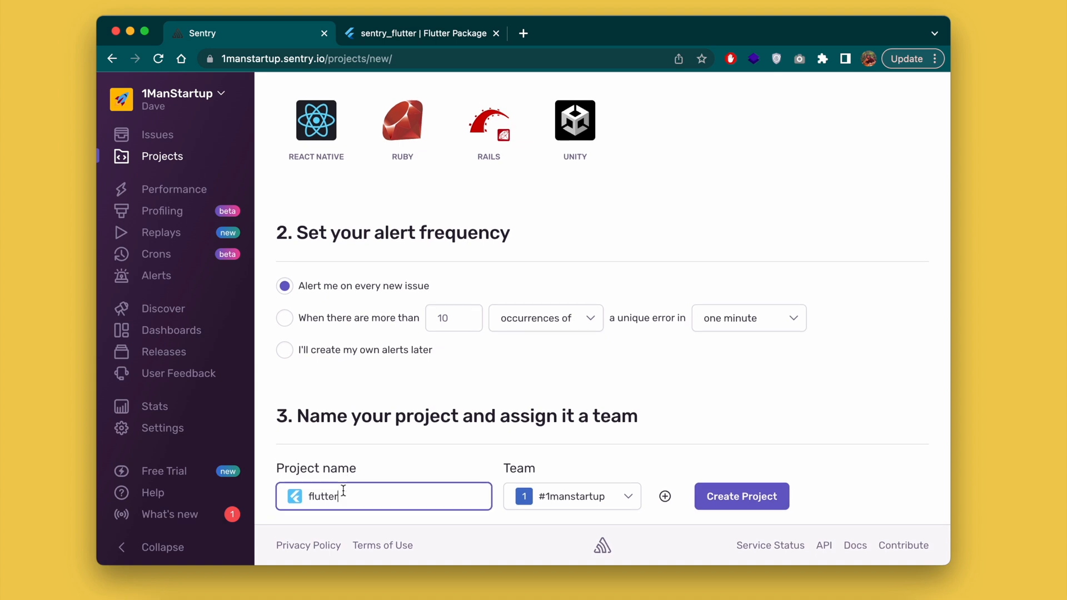
click(741, 496)
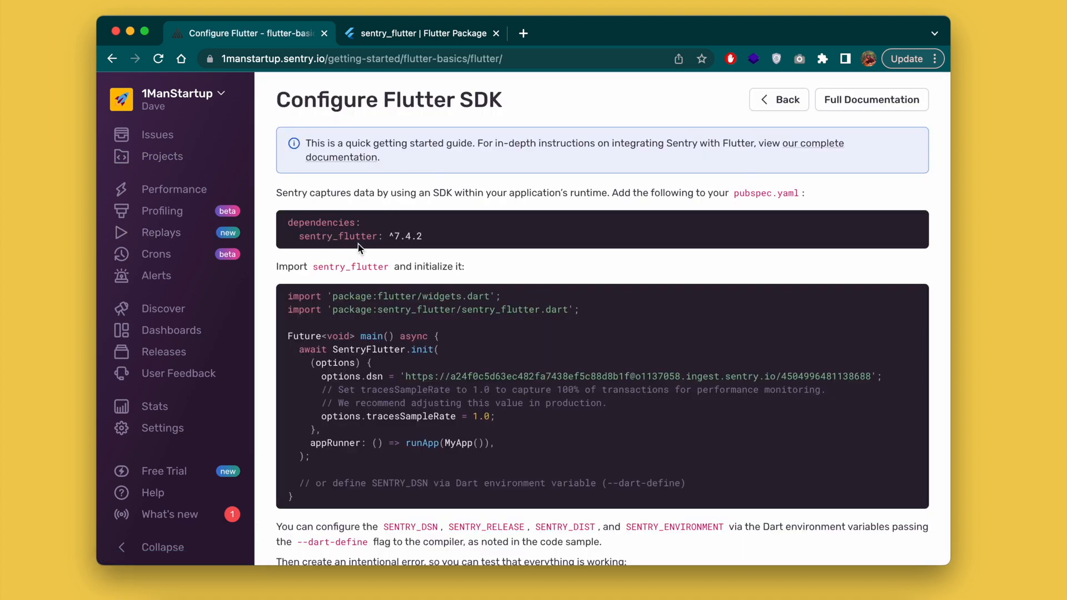
mouse_move(322, 251)
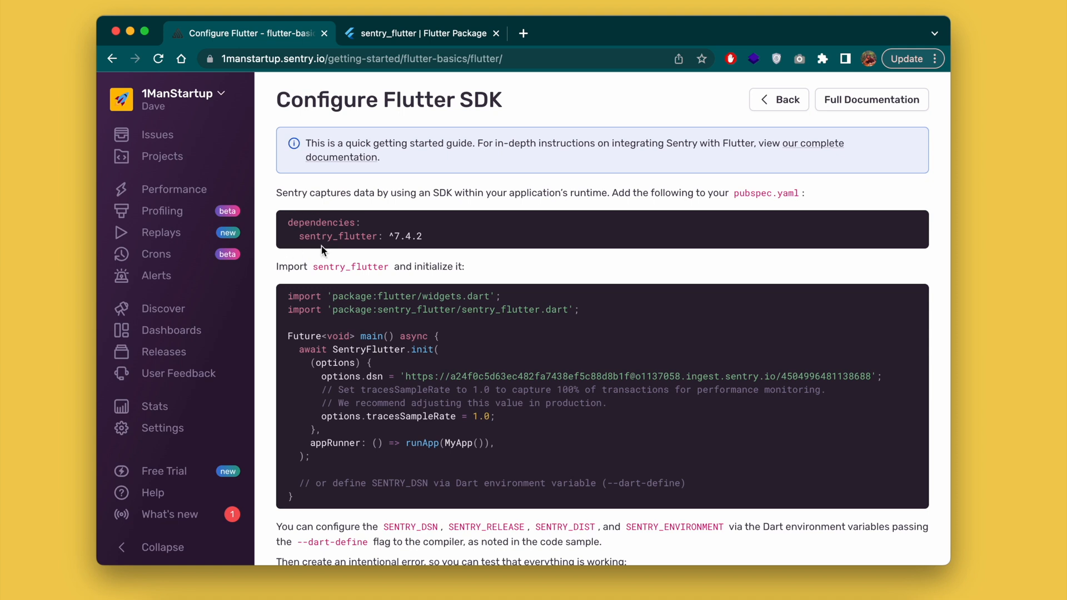
Step: Scroll the Configure Flutter SDK guide and select sentry_flutter in its dependency snippet
scroll(down, 3)
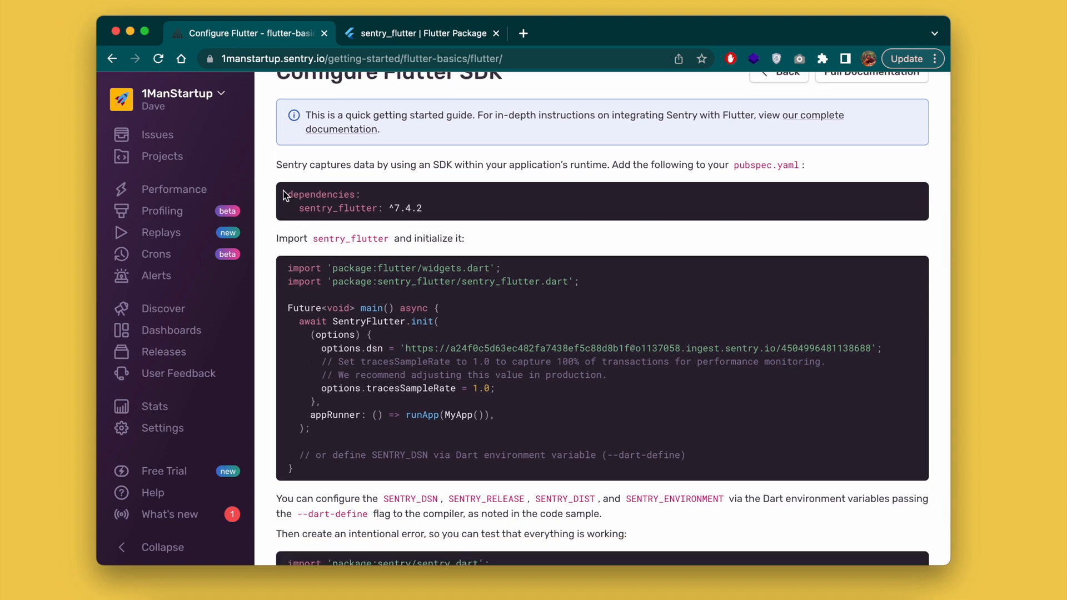
double_click(339, 208)
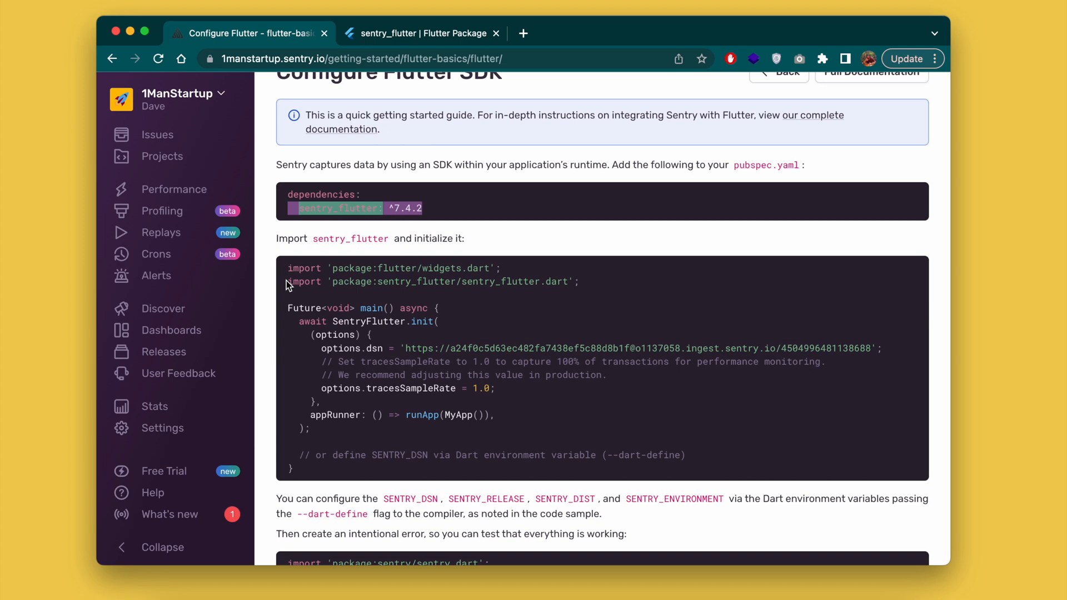
scroll(down, 3)
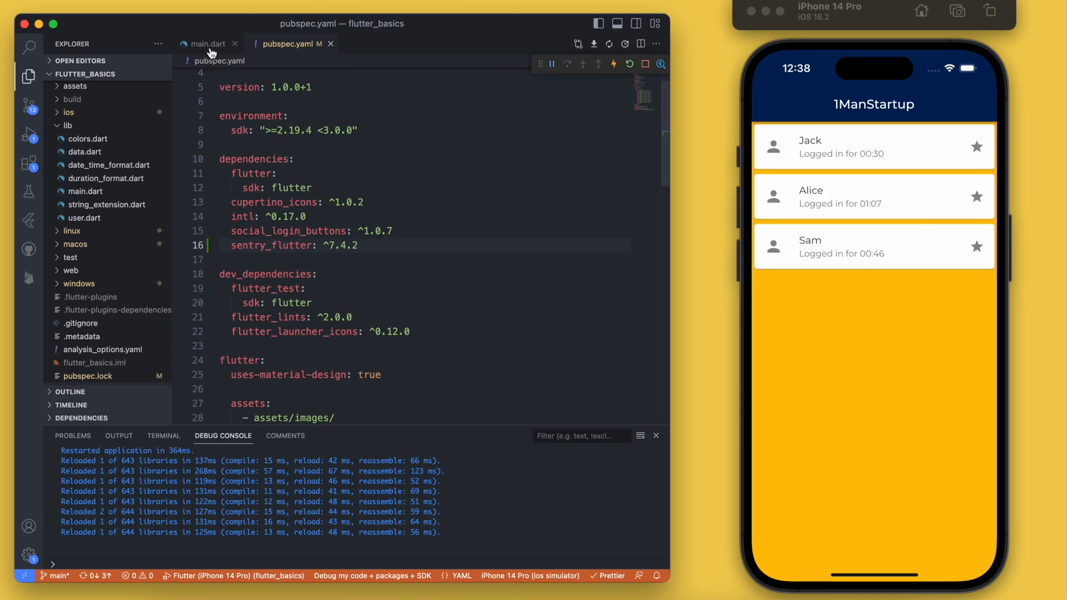
Step: Make main async, run the app via SentryFlutter.init with sentry_flutter imported, and set tracesSampleRate 0.01
click(209, 43)
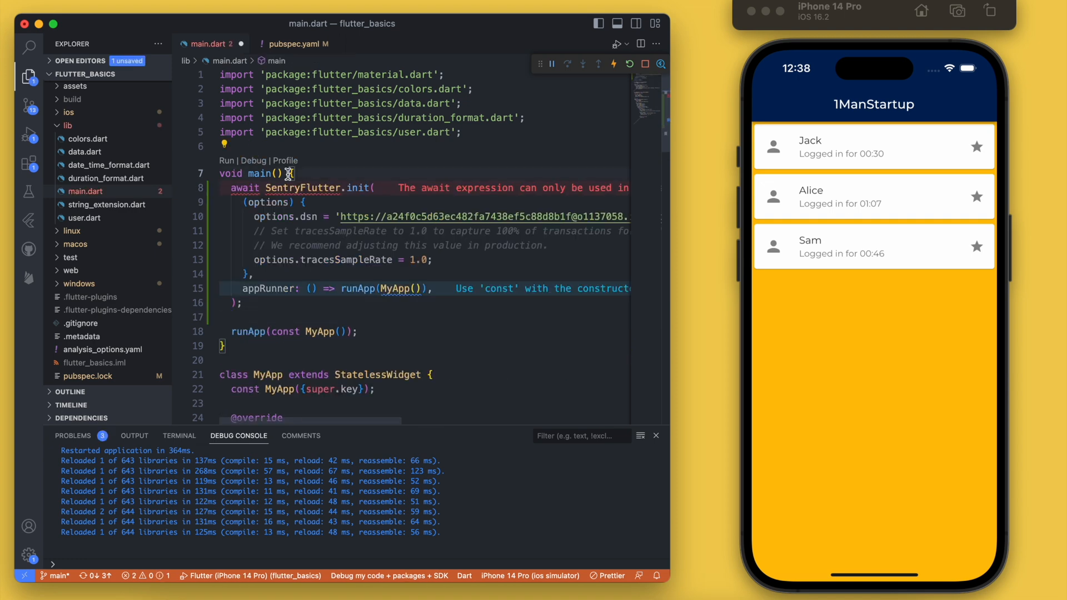
text(async)
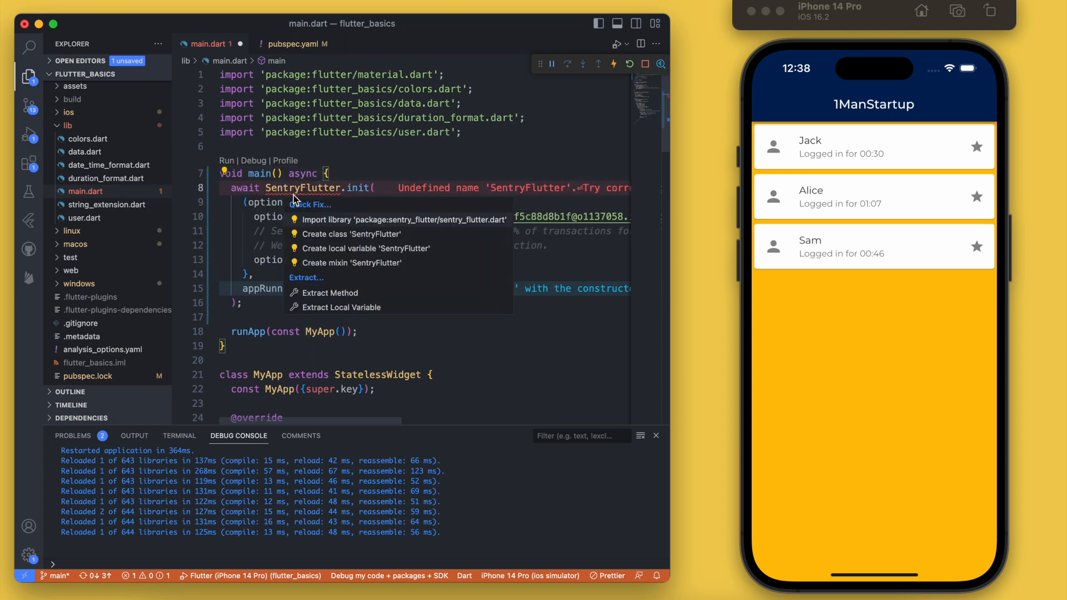
click(400, 219)
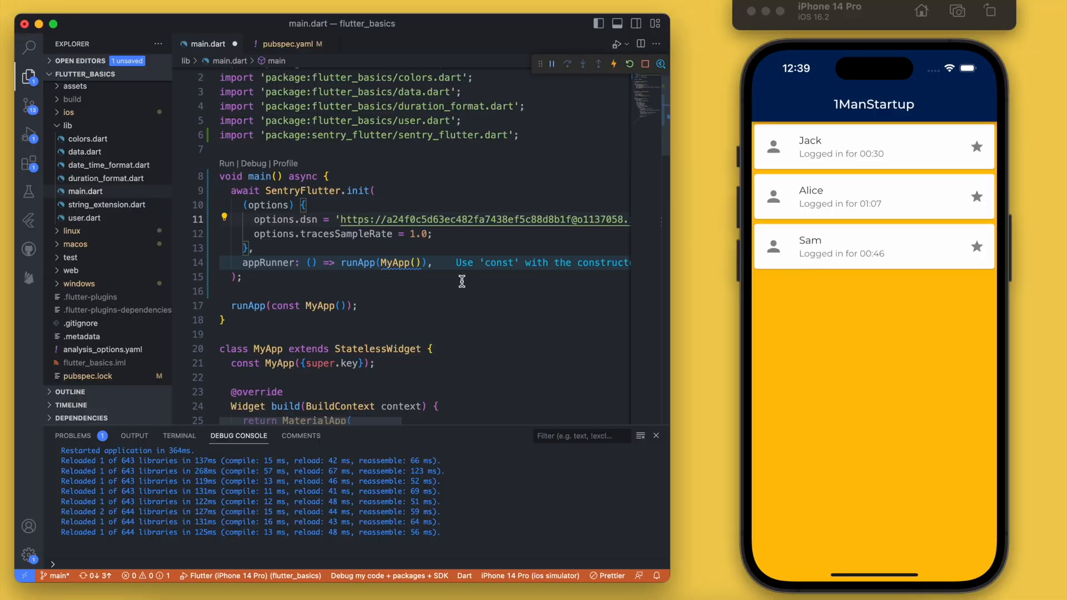
mouse_move(382, 263)
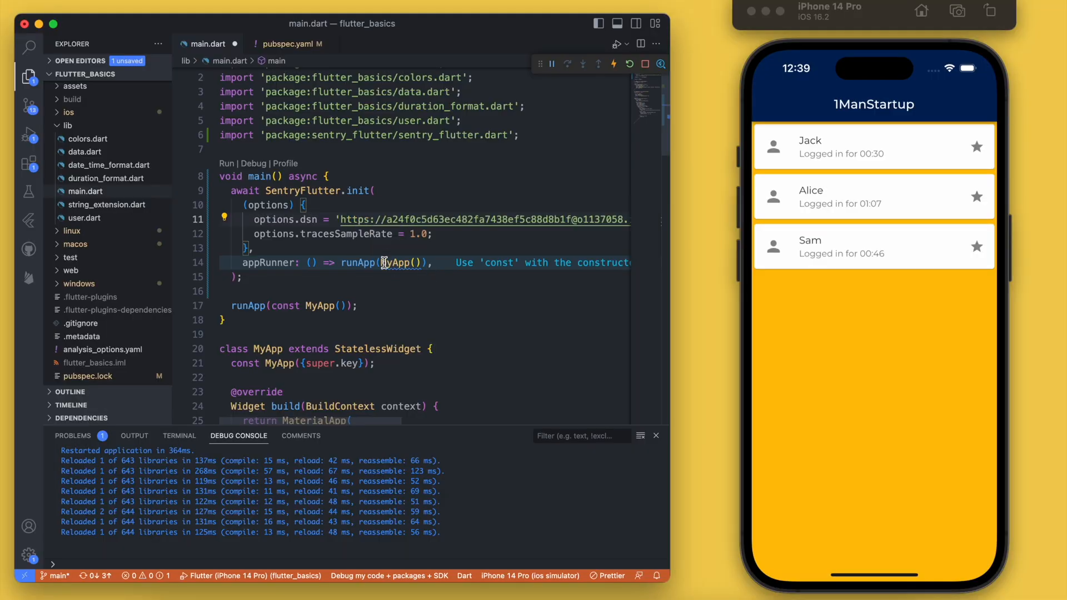
click(422, 233)
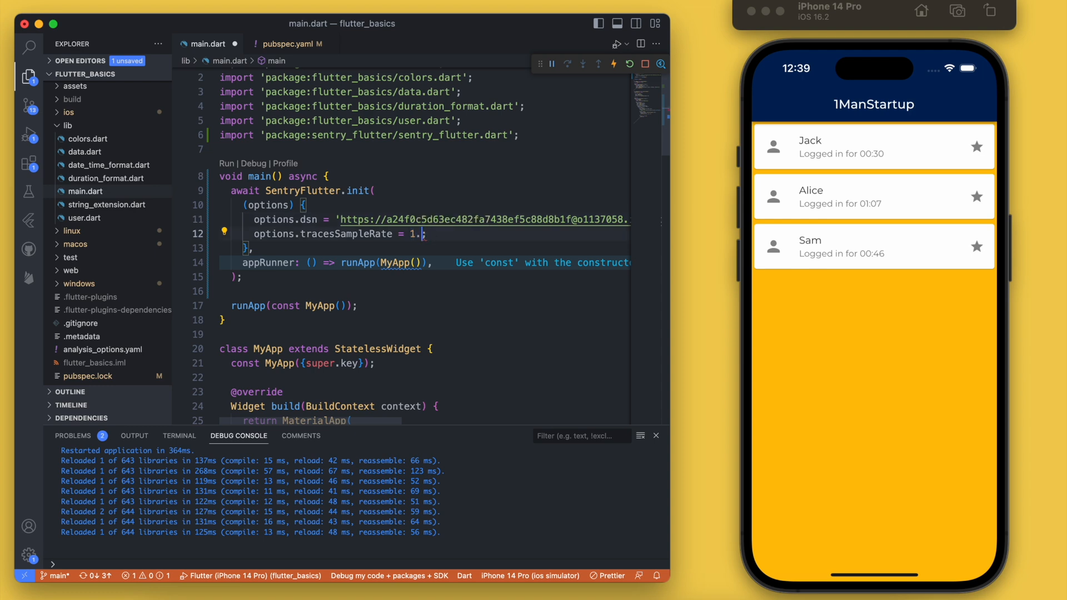
text(0.01)
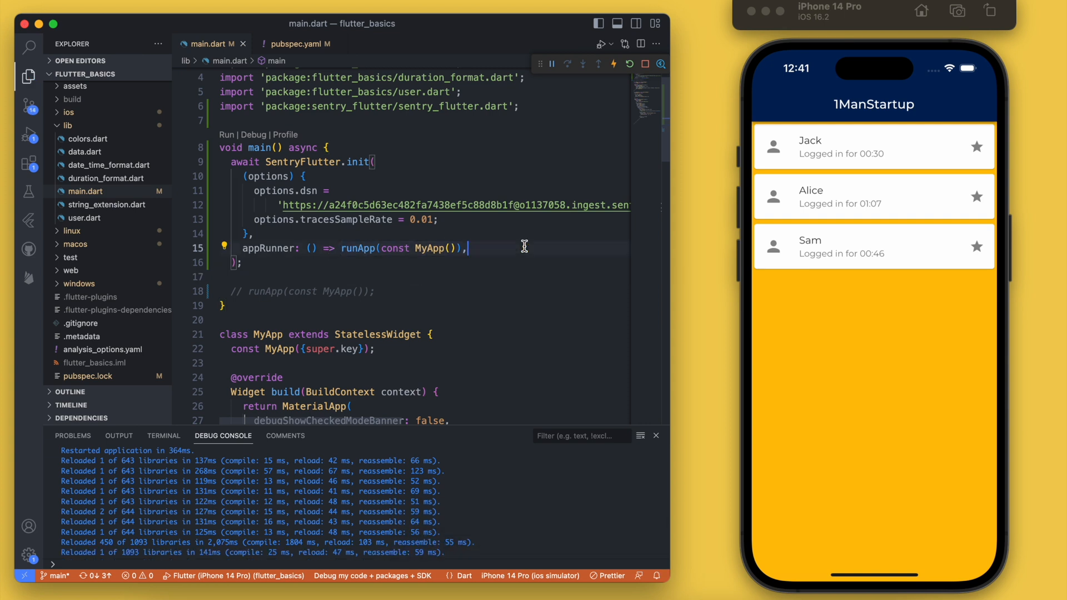
mouse_move(395, 270)
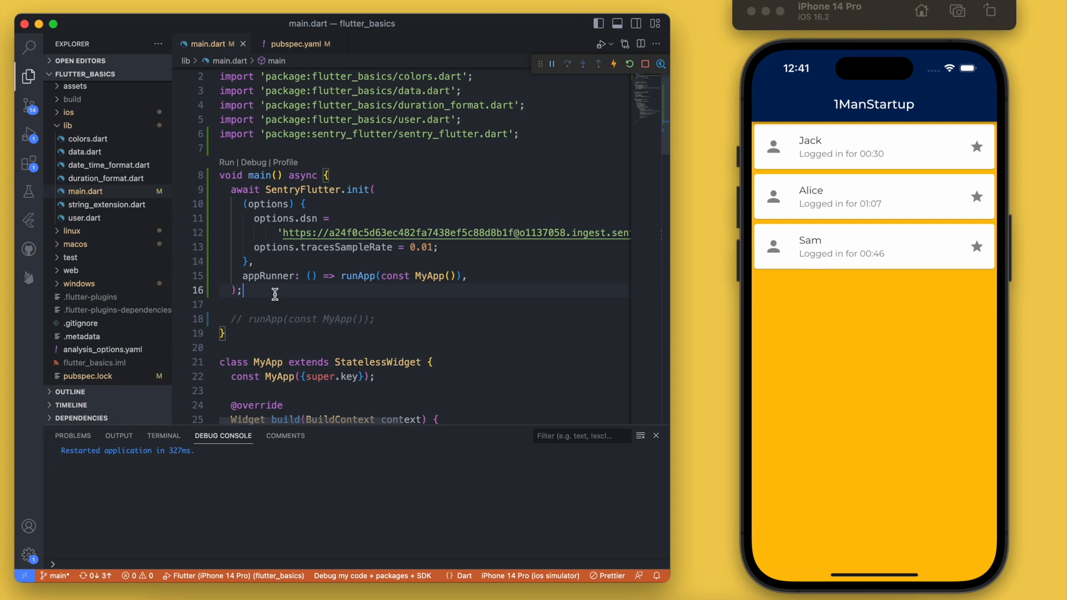
Step: Add a try/catch forcing a null-check on int? test, captured by Sentry, then hot restart
text(try {)
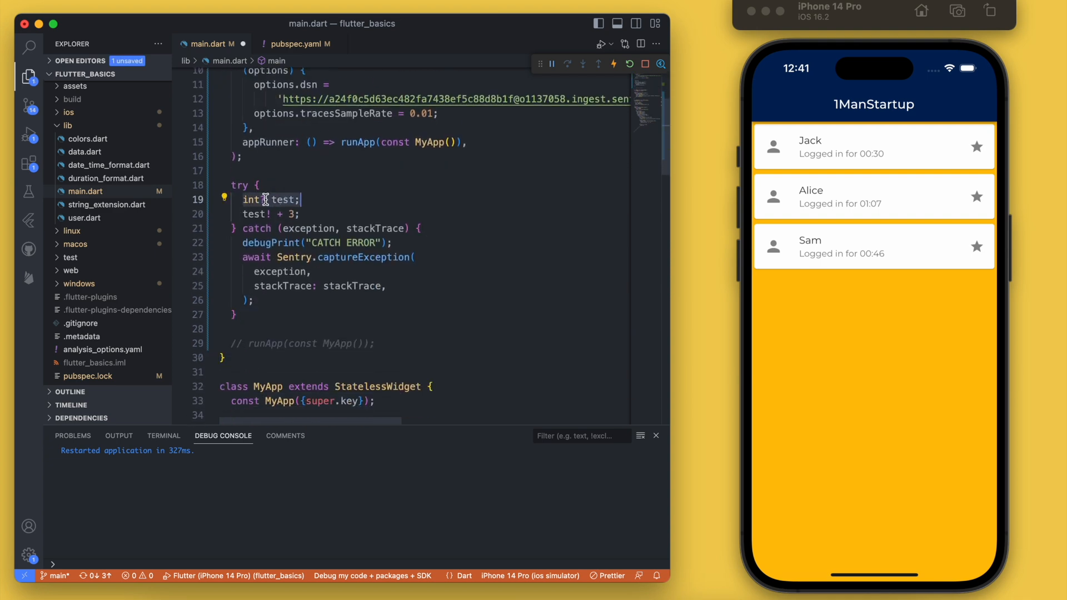
text(?)
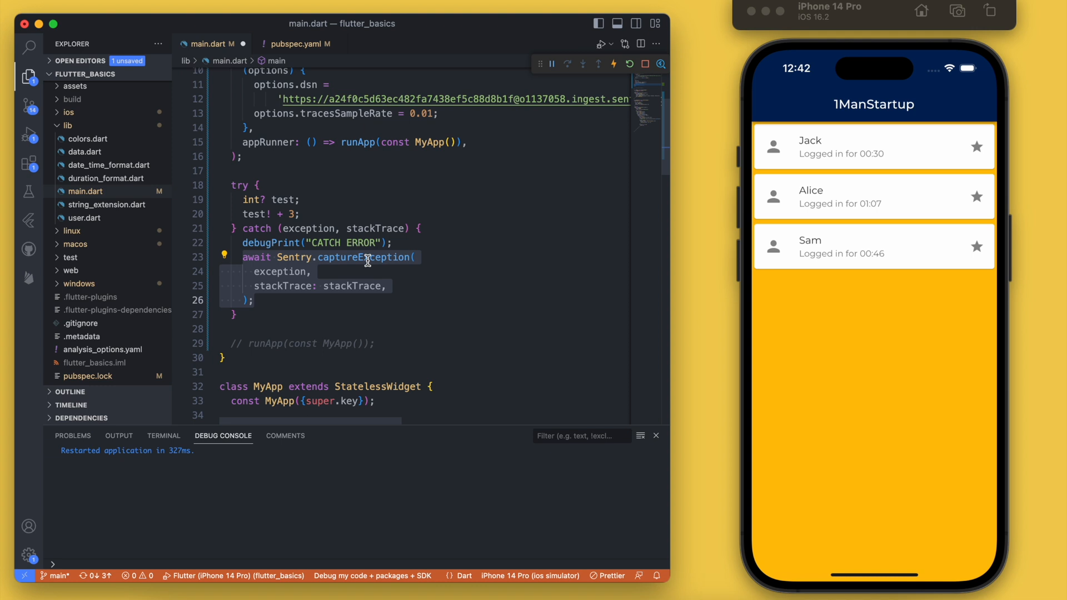
click(628, 64)
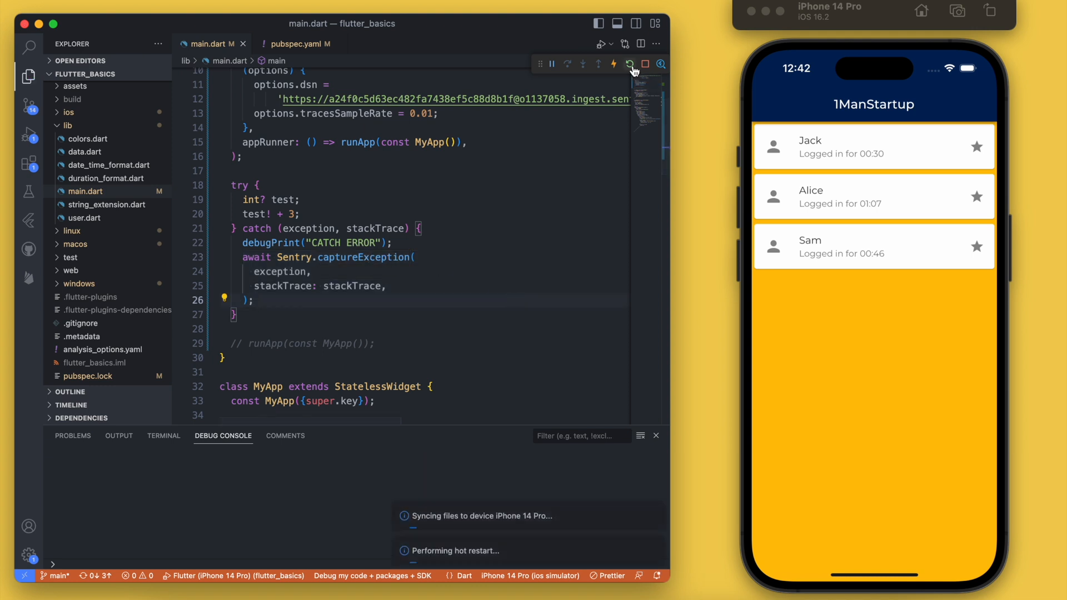
click(630, 64)
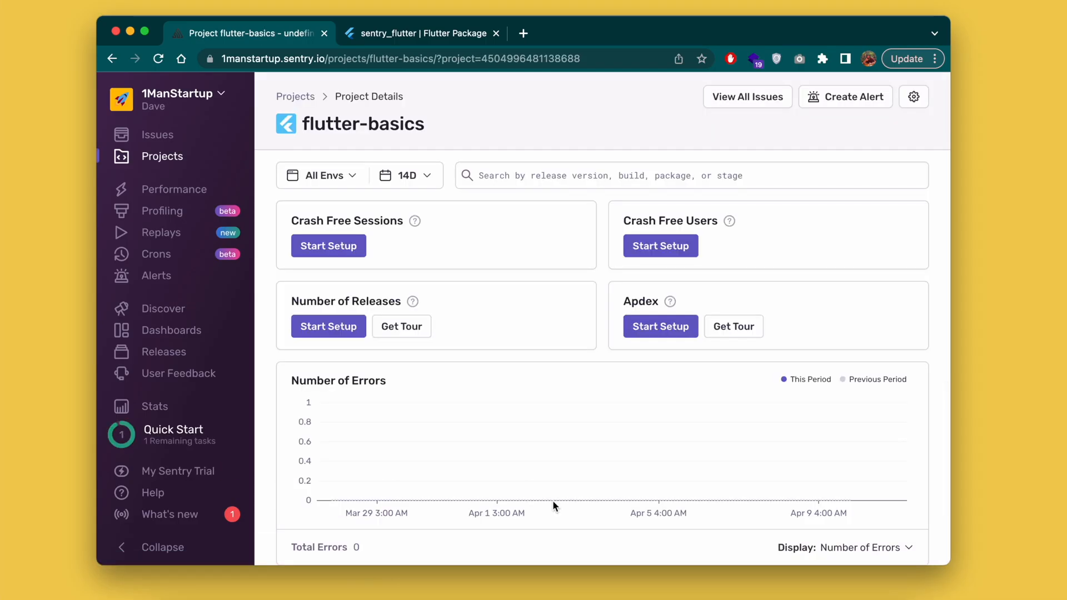
Step: Open the Issues list for the flutter-basics project in Sentry
click(157, 134)
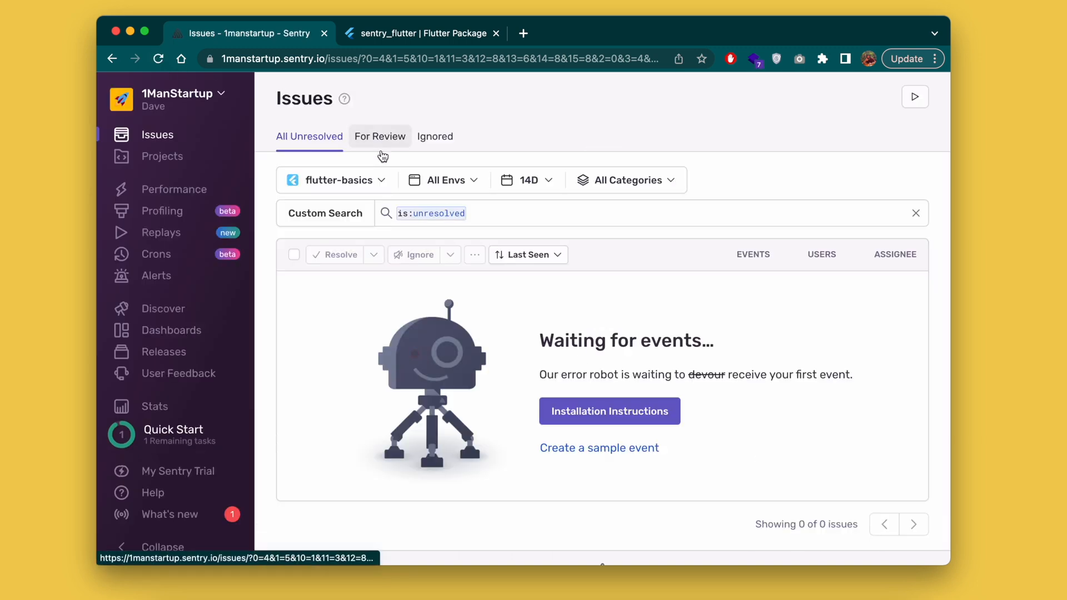
mouse_move(556, 455)
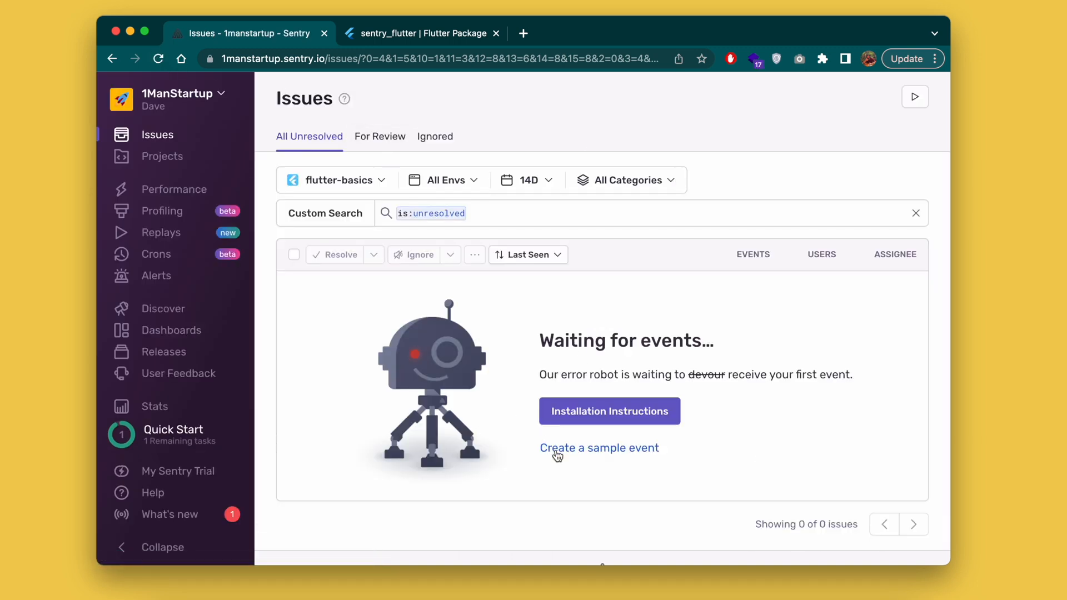
mouse_move(248, 124)
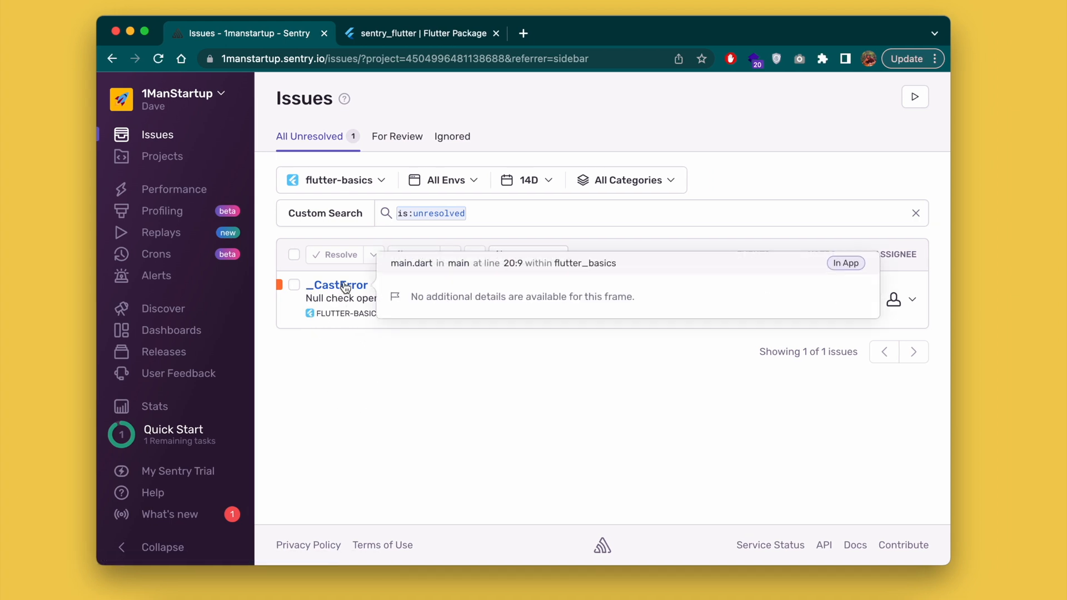
Step: Open the _CastError issue and scroll through its stack trace and breadcrumbs
click(337, 285)
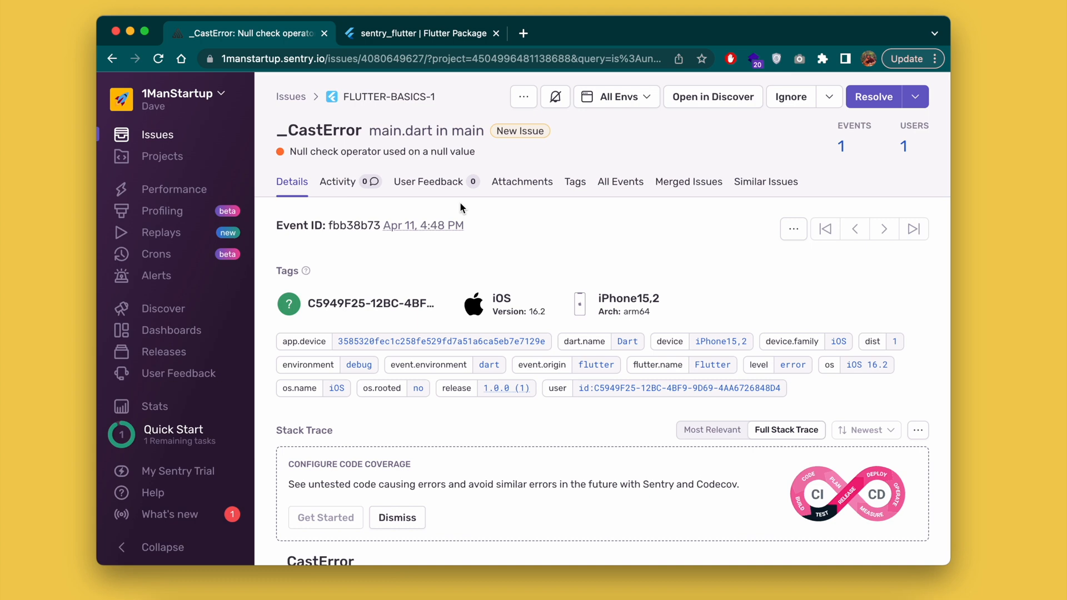
scroll(down, 3)
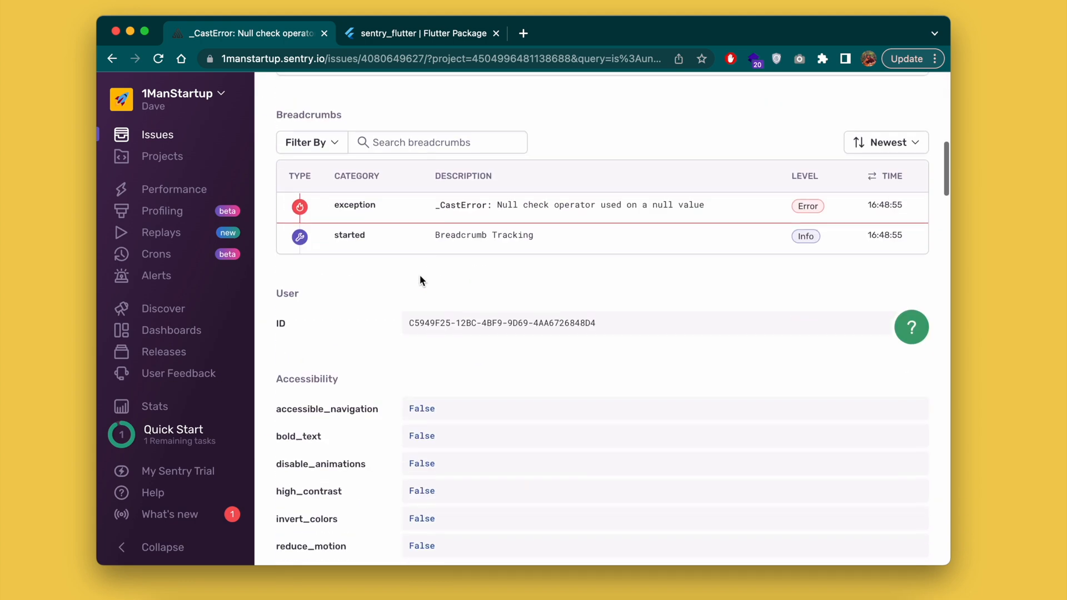
scroll(up, 3)
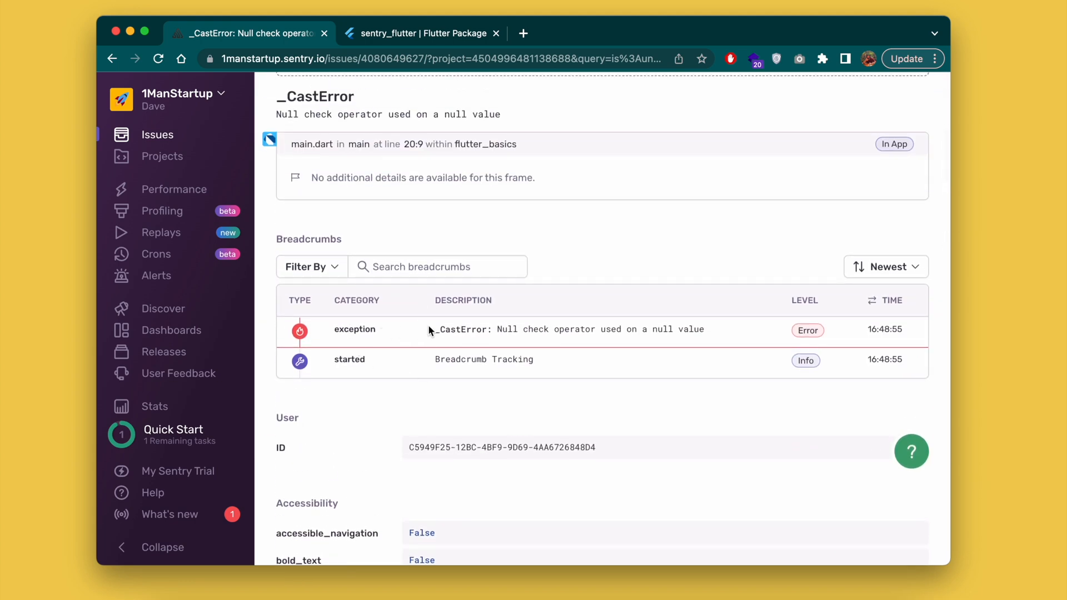
mouse_move(390, 364)
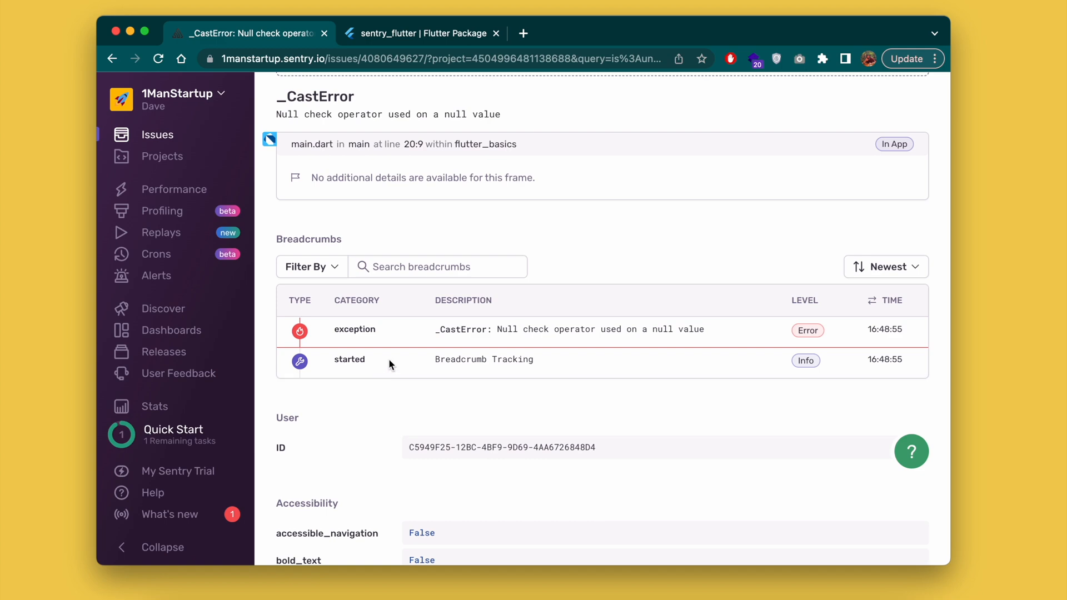
scroll(up, 3)
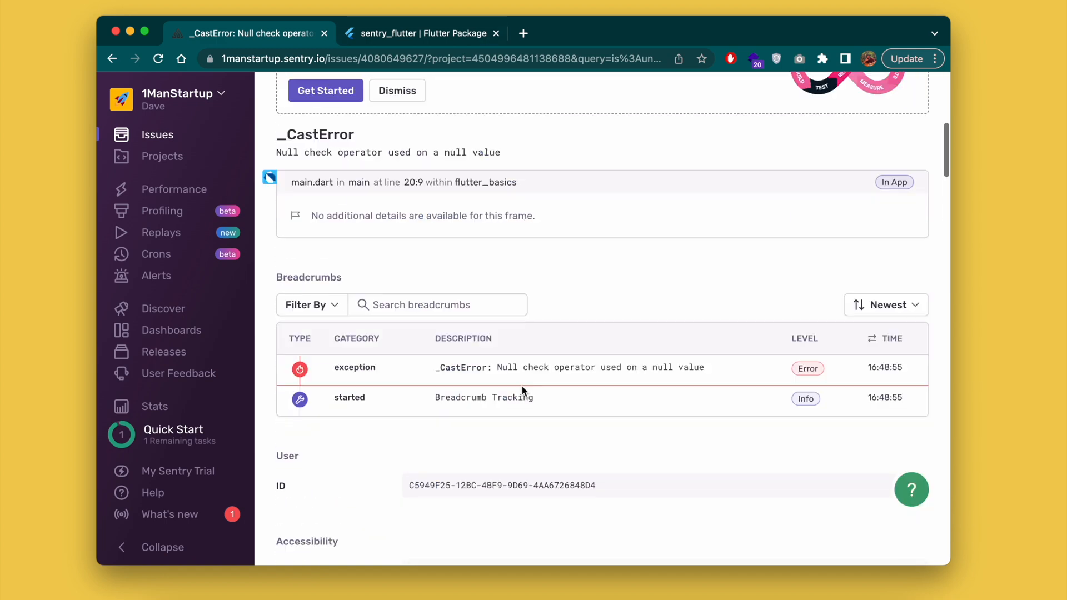
scroll(down, 3)
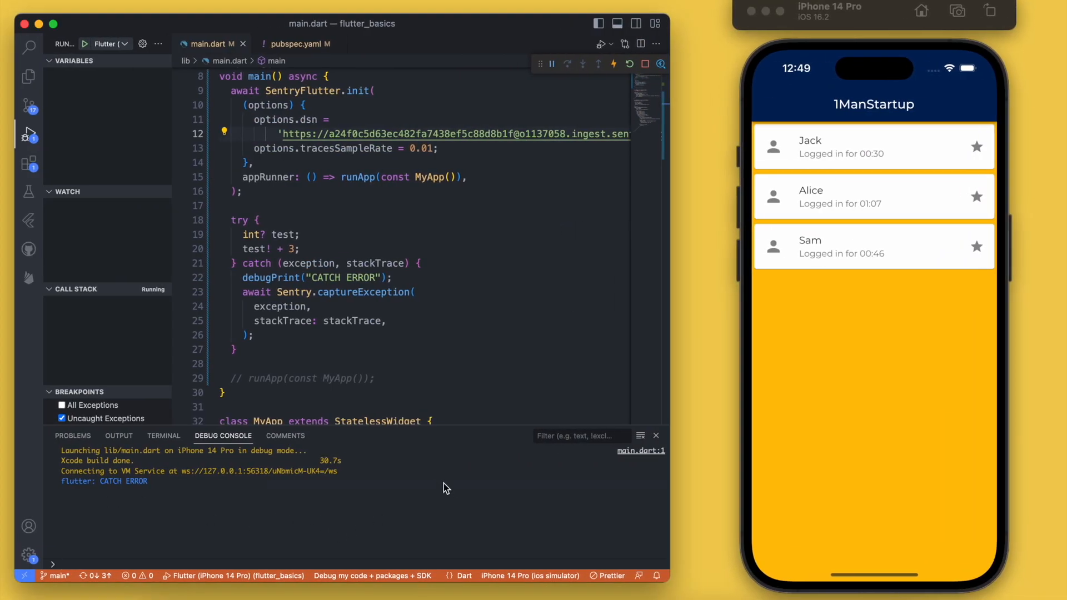
mouse_move(448, 498)
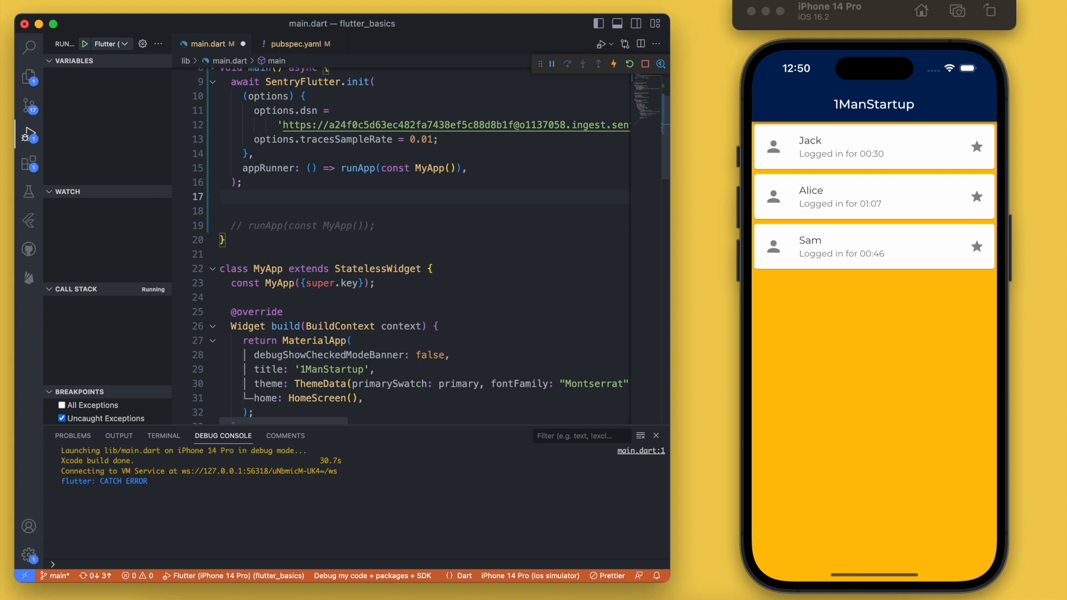
Step: Replace the try/catch test with 'if (kReleaseMode == true) {' and bring up fixes for kReleaseMode
scroll(up, 3)
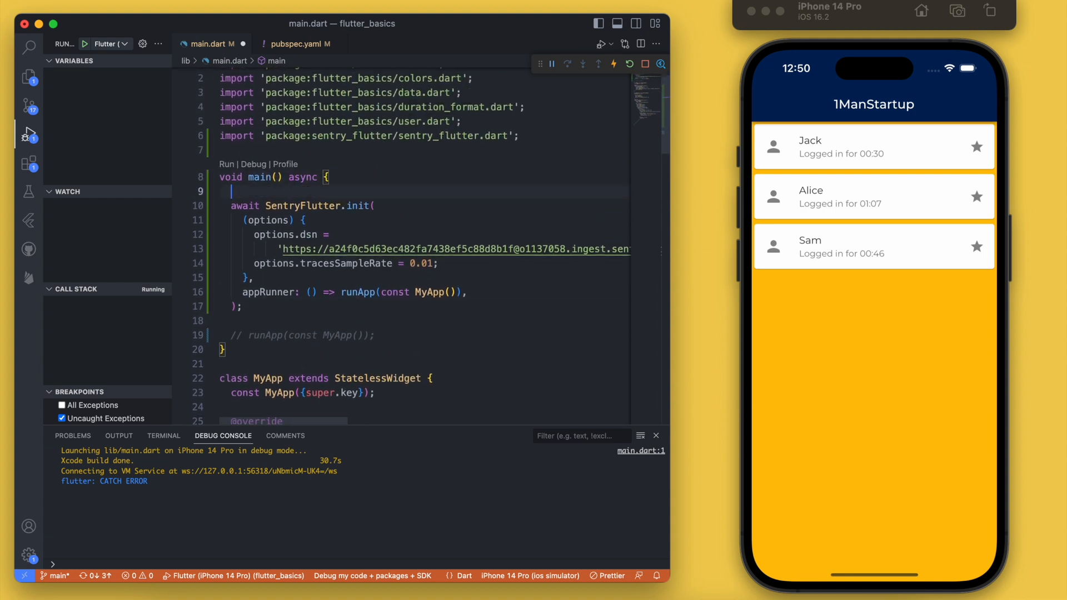
text(if (kReleaseMode == true) {)
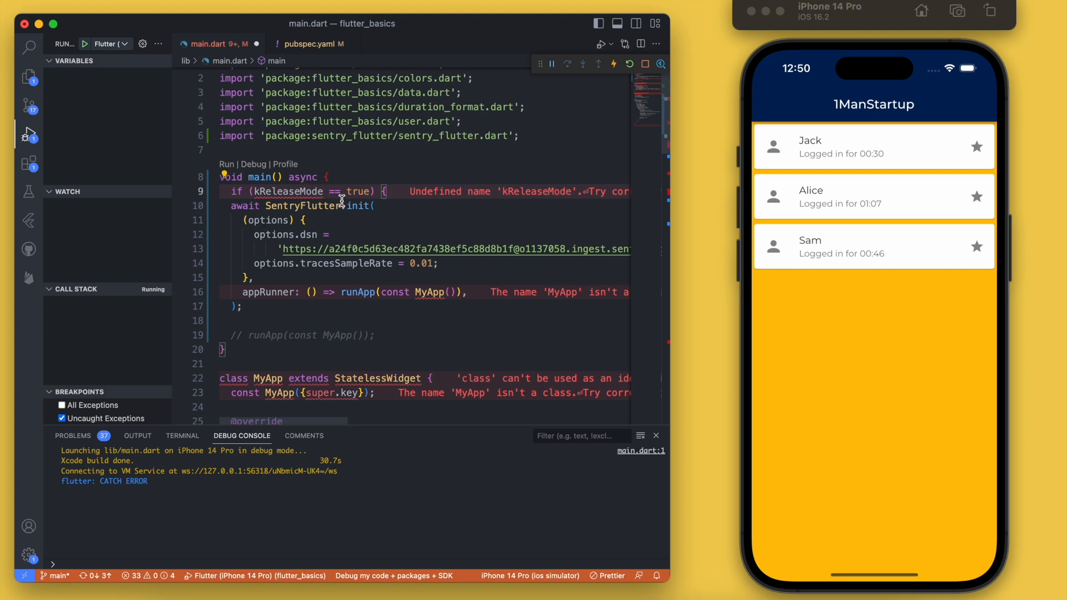
mouse_move(282, 191)
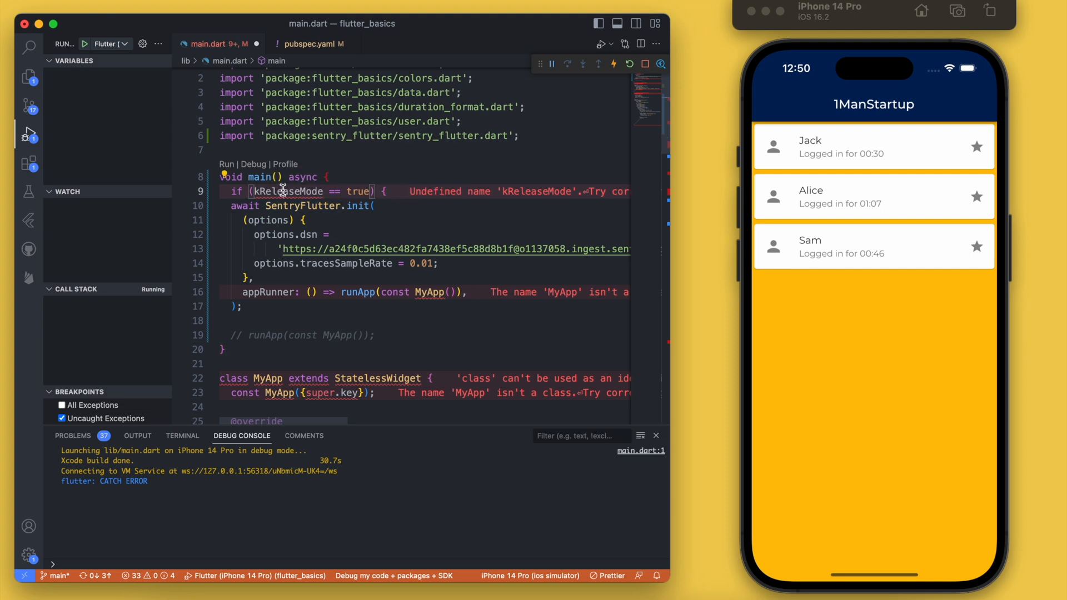
click(284, 191)
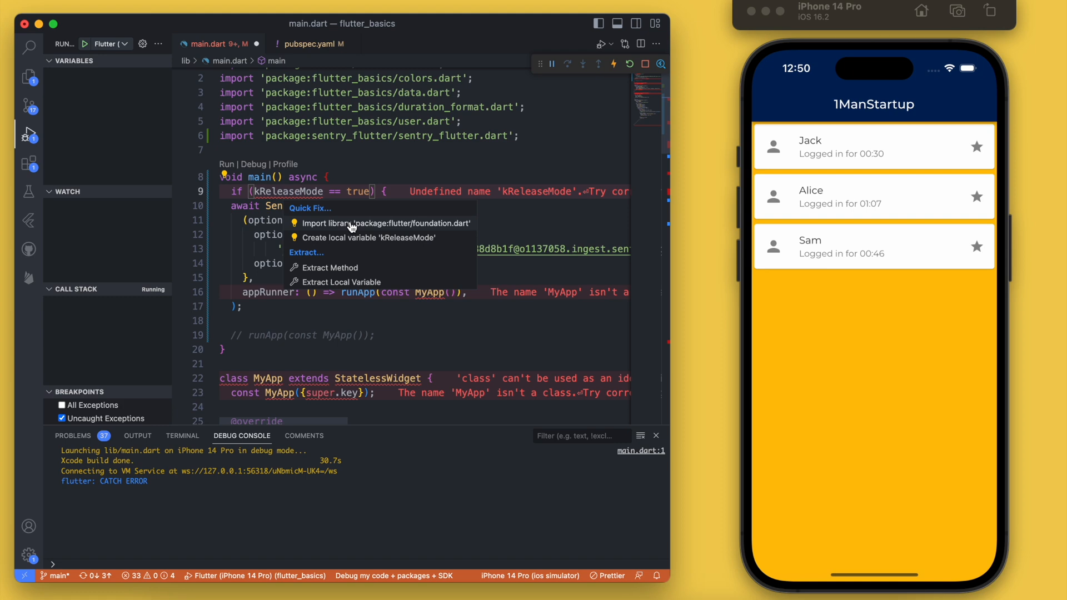